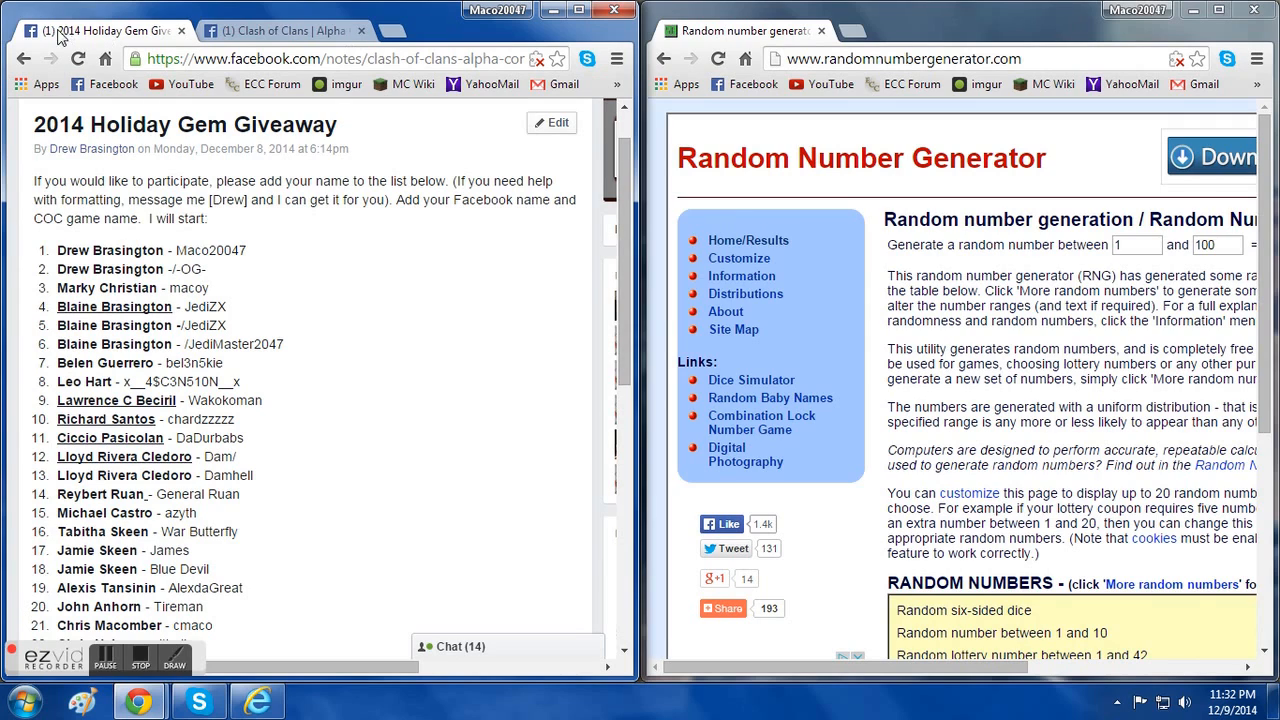
mouse_move(400, 224)
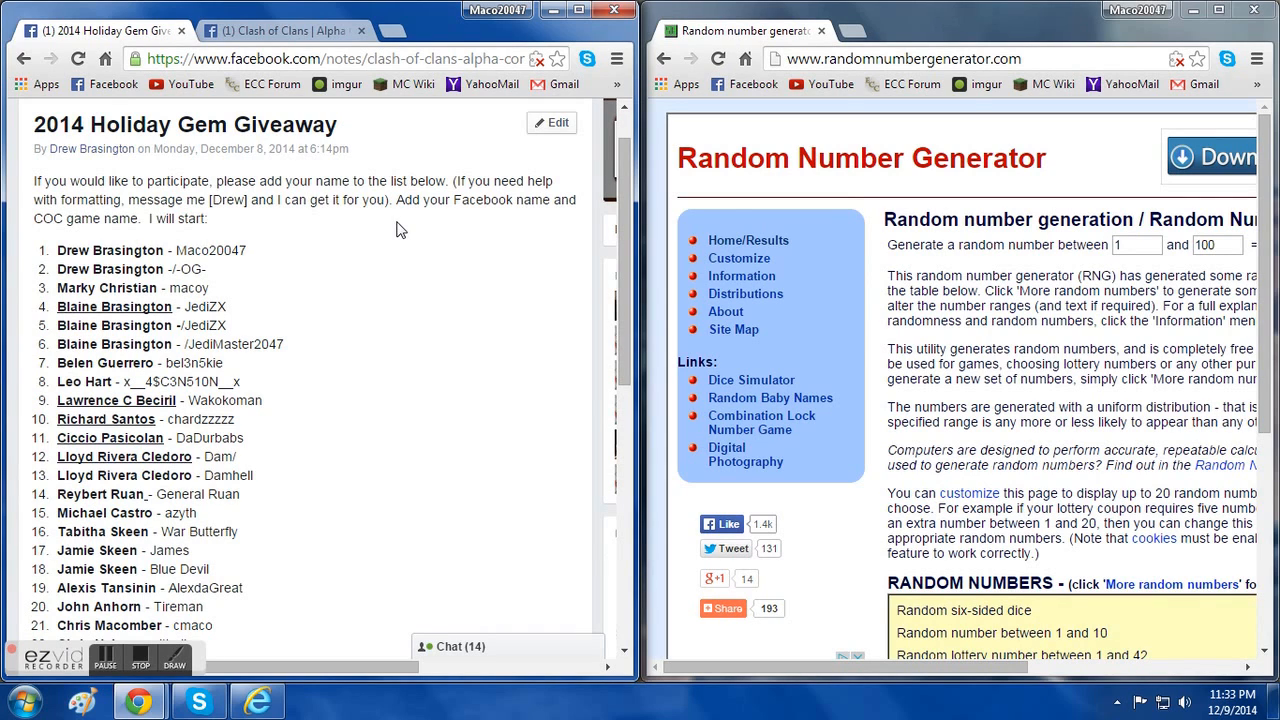
mouse_move(428, 388)
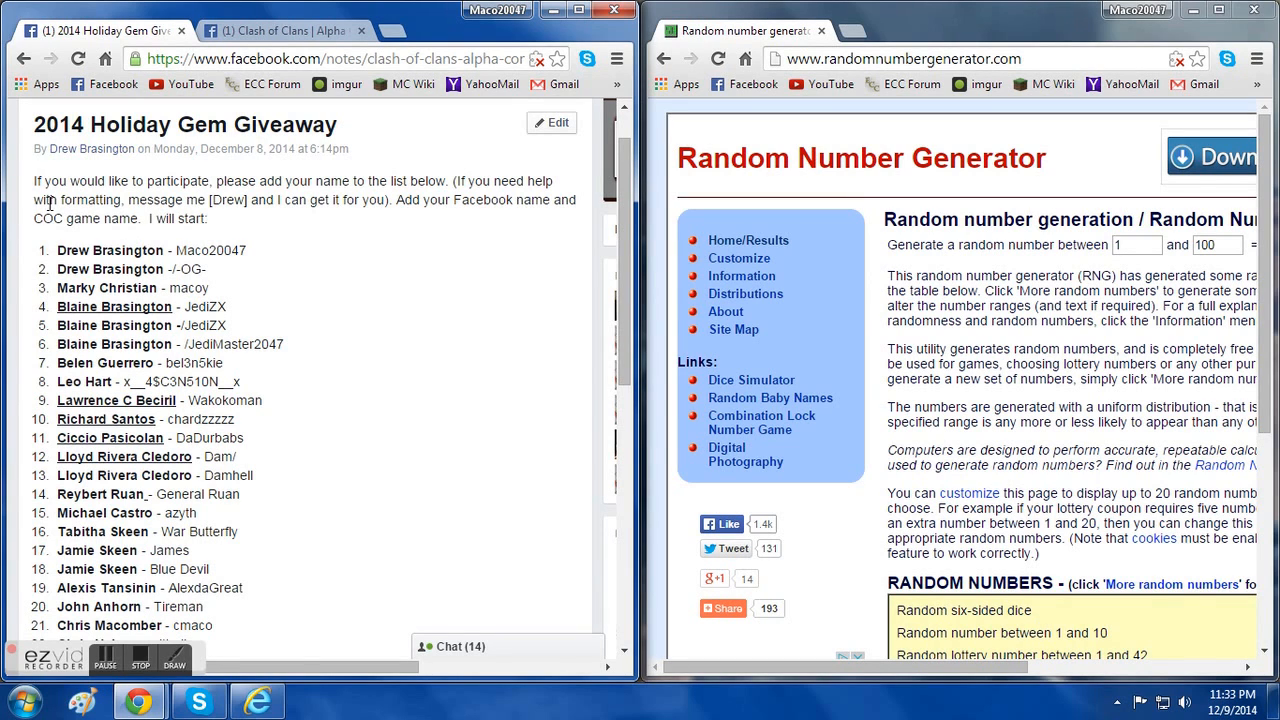
Scroll the Facebook note so the full entrant list, ending at entry 23, is visible.
scroll(down, 3)
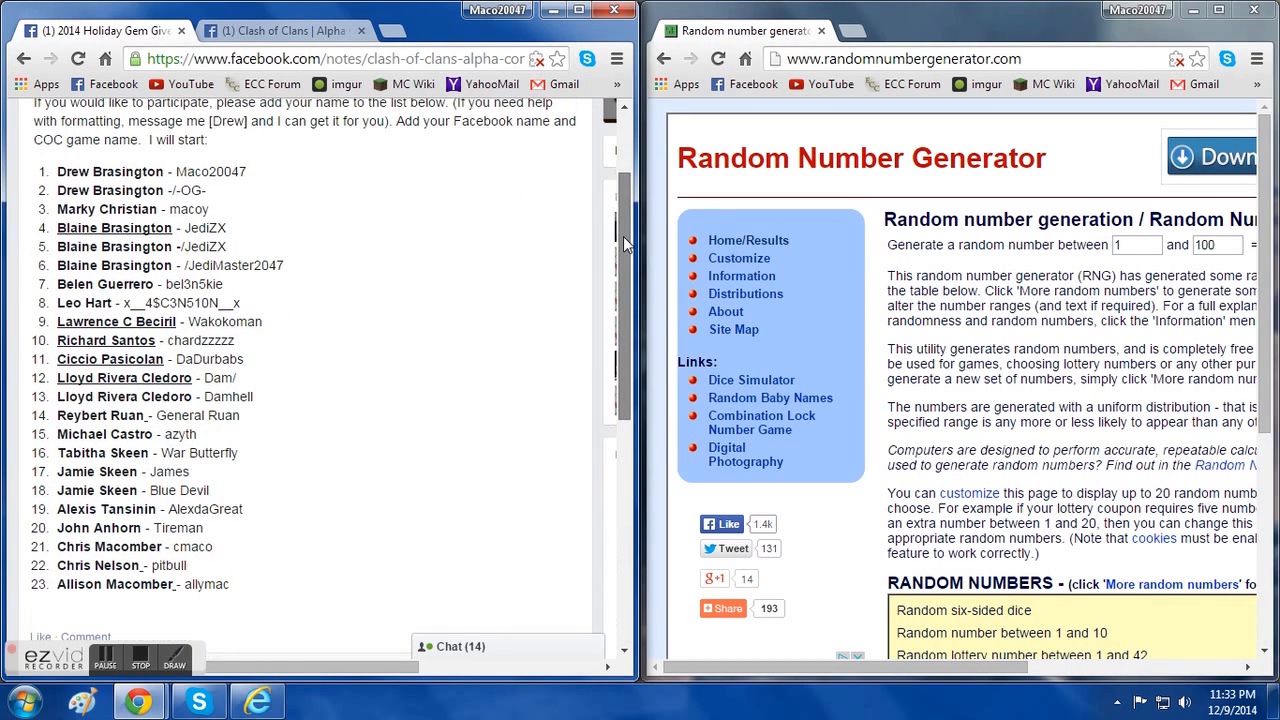
mouse_move(452, 404)
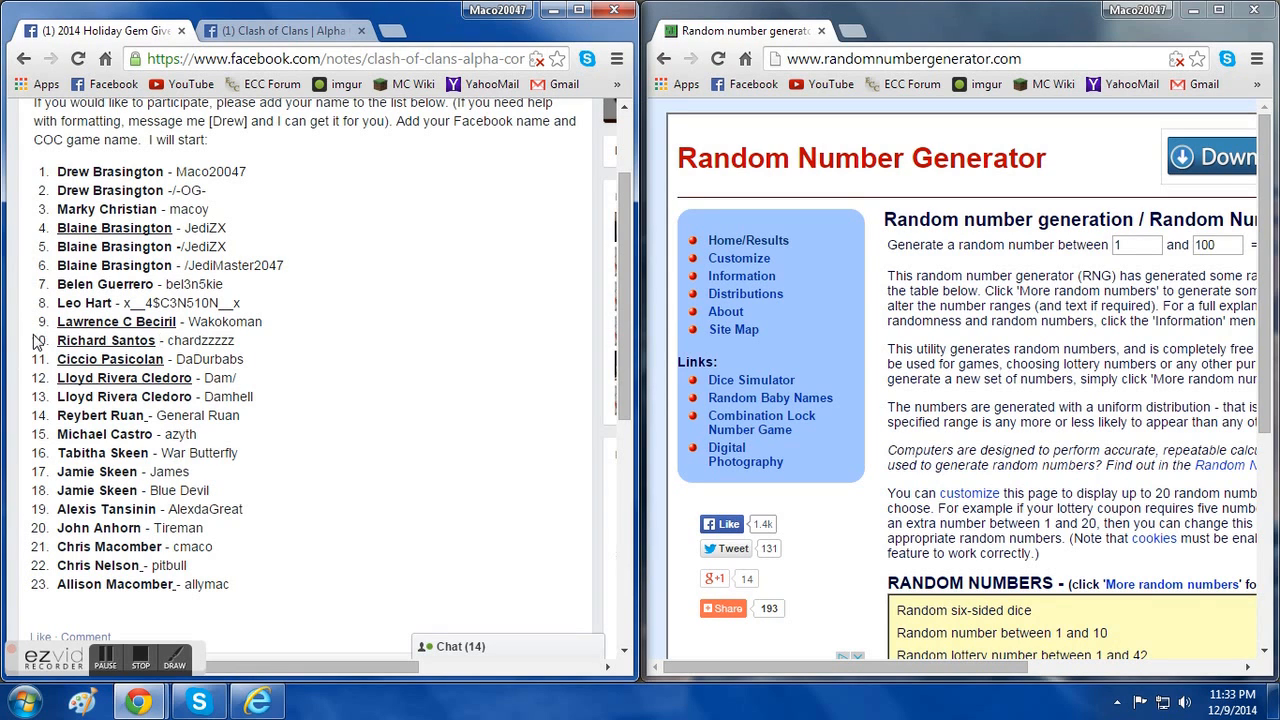
mouse_move(250, 380)
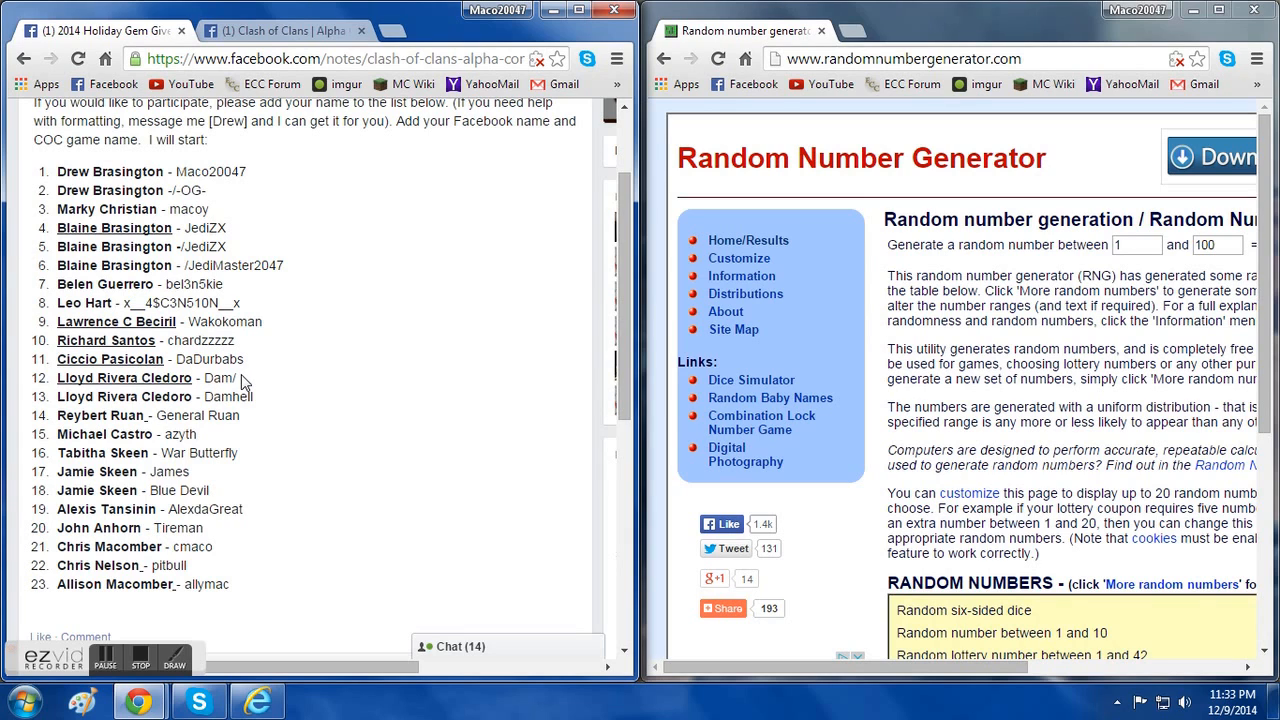
mouse_move(370, 328)
text(23)
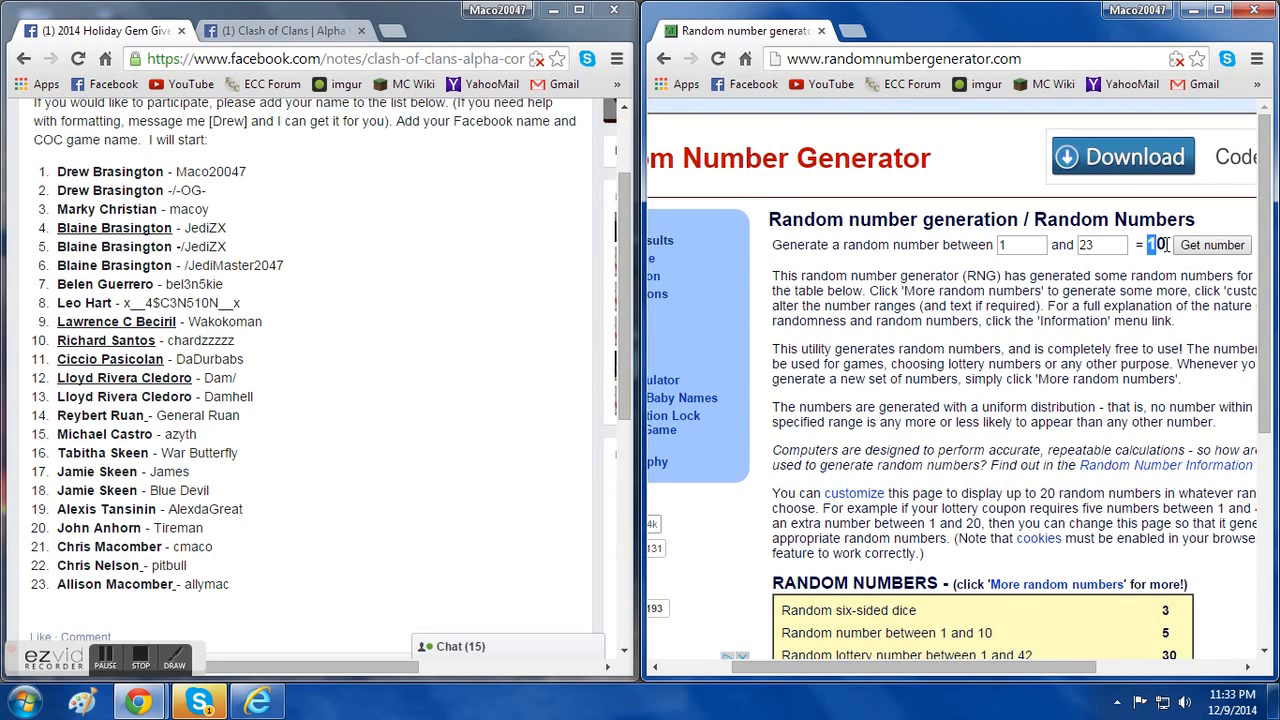
Generate a random number in the range 1 to 23, which comes out as 10.
click(1212, 244)
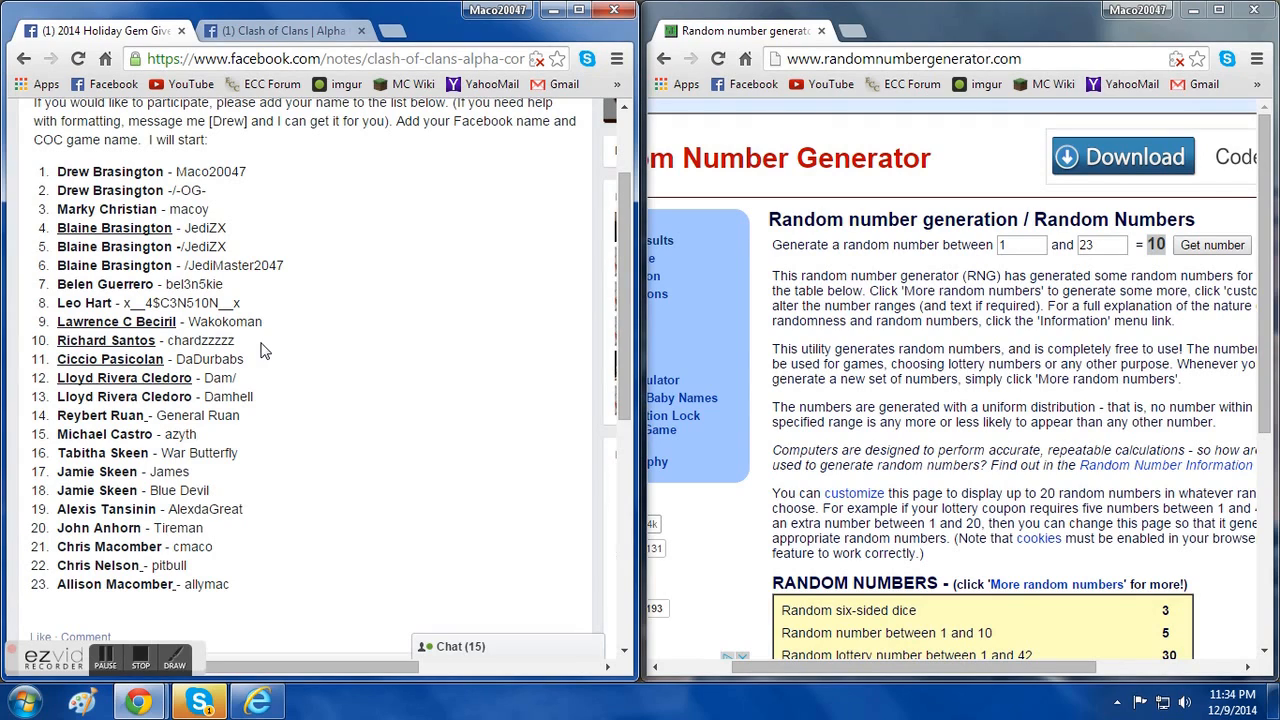
mouse_move(248, 356)
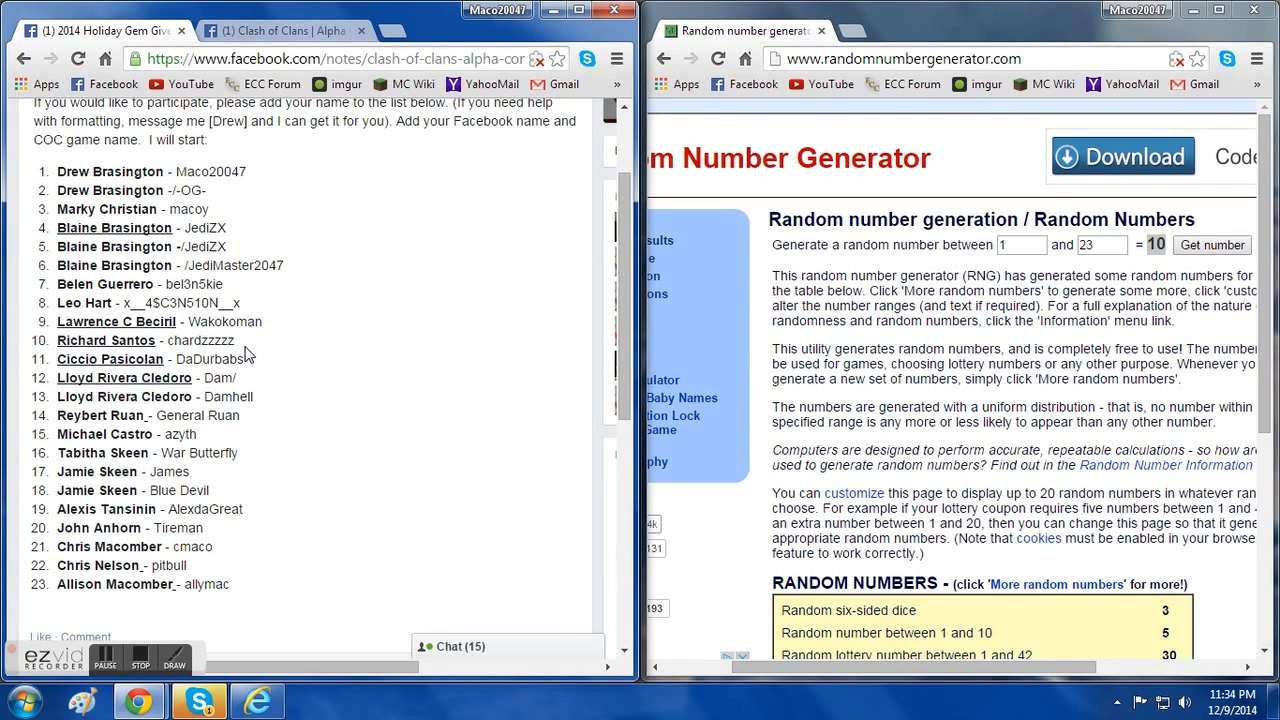